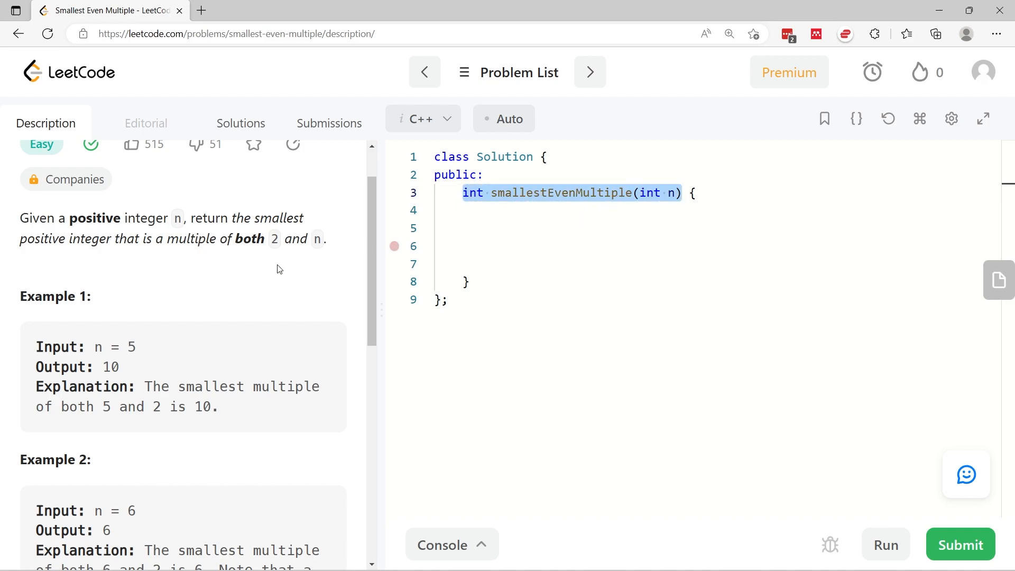
# Review the problem statement and Examples 1 and 2, highlighting expected output 10 and the explanation.
pyautogui.doubleClick(204, 217)
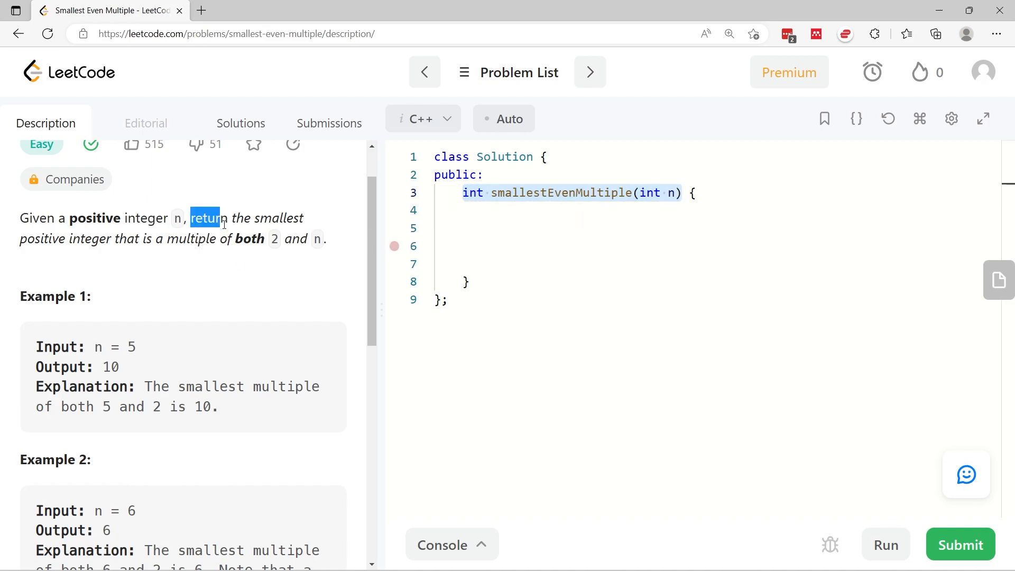
pyautogui.moveTo(219, 218); pyautogui.dragTo(271, 238)
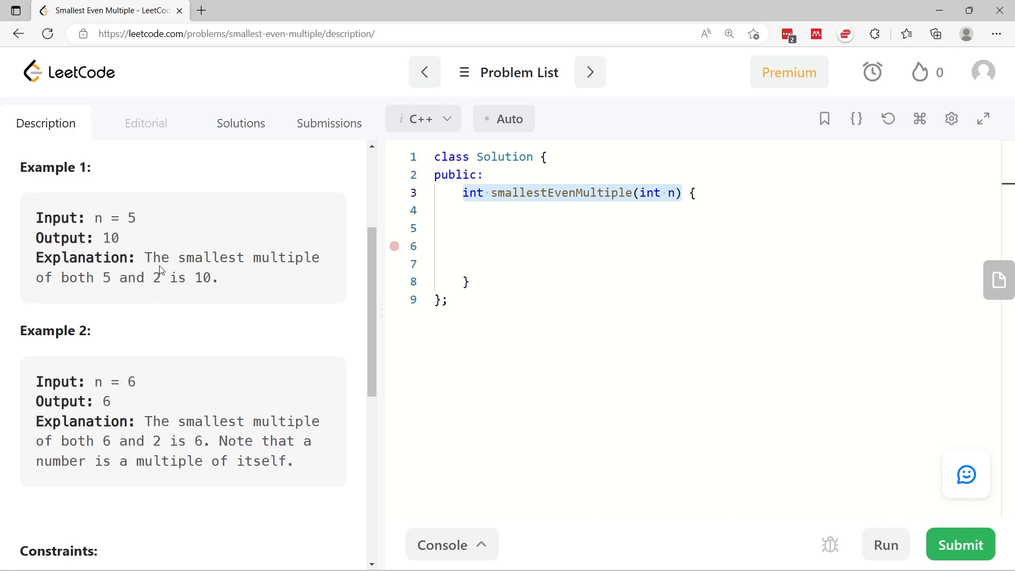
pyautogui.doubleClick(110, 237)
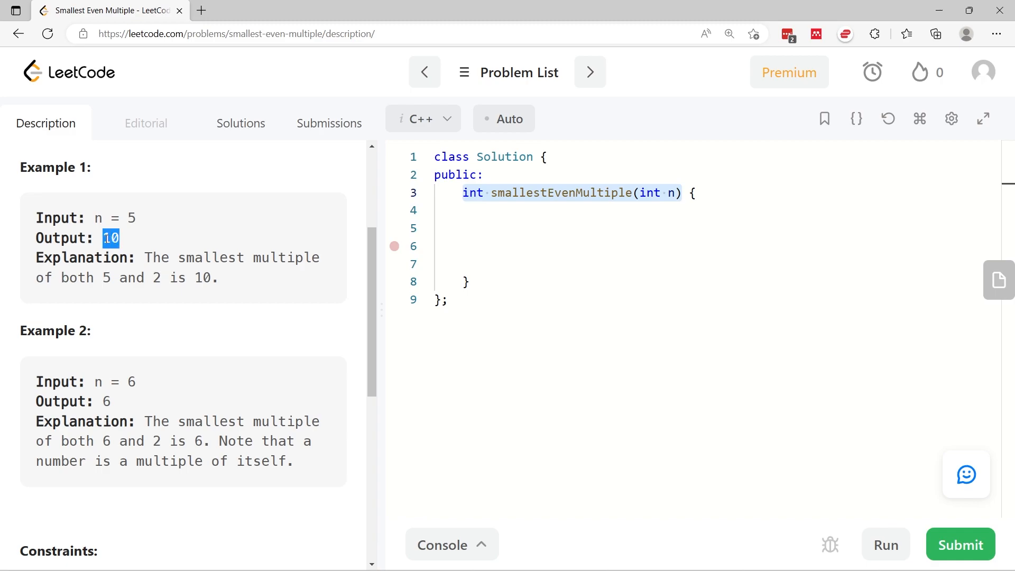
pyautogui.moveTo(151, 308)
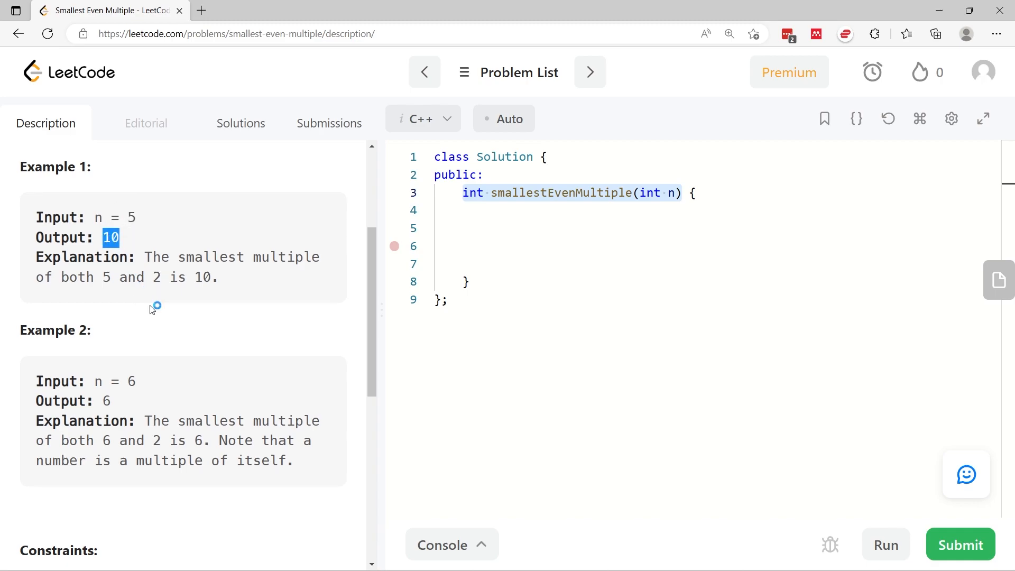
pyautogui.scroll(-3)
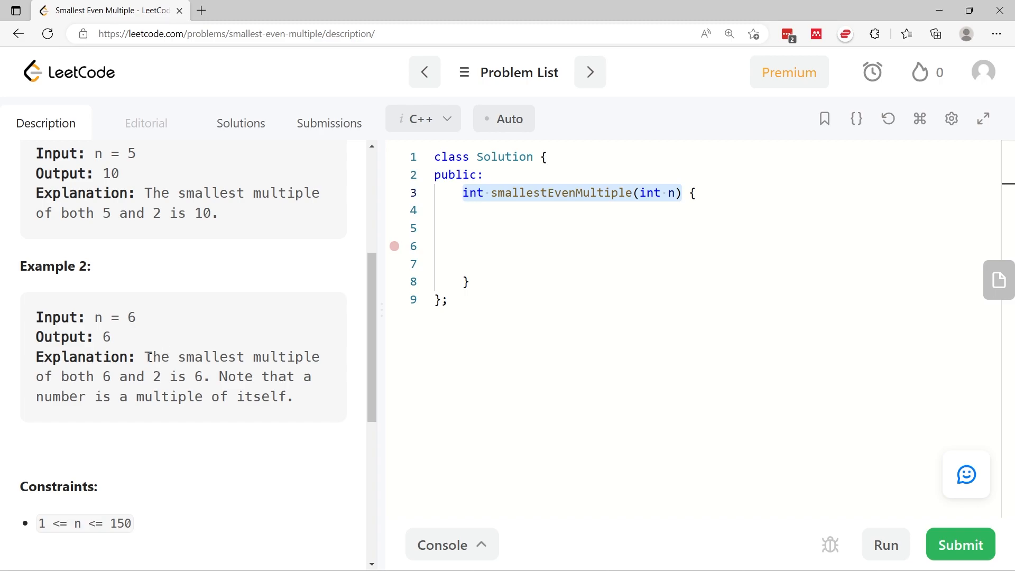
pyautogui.moveTo(144, 356); pyautogui.dragTo(192, 376)
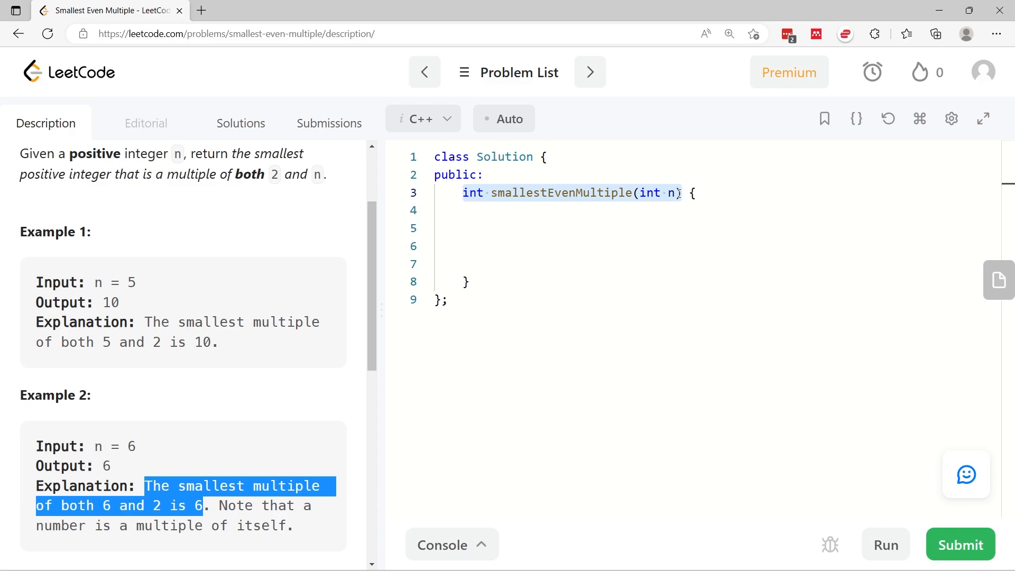
# Write the comment '// E.g. n = 24, just return 24' and 'if (n % 2 == 0) return n;'.
pyautogui.click(492, 228)
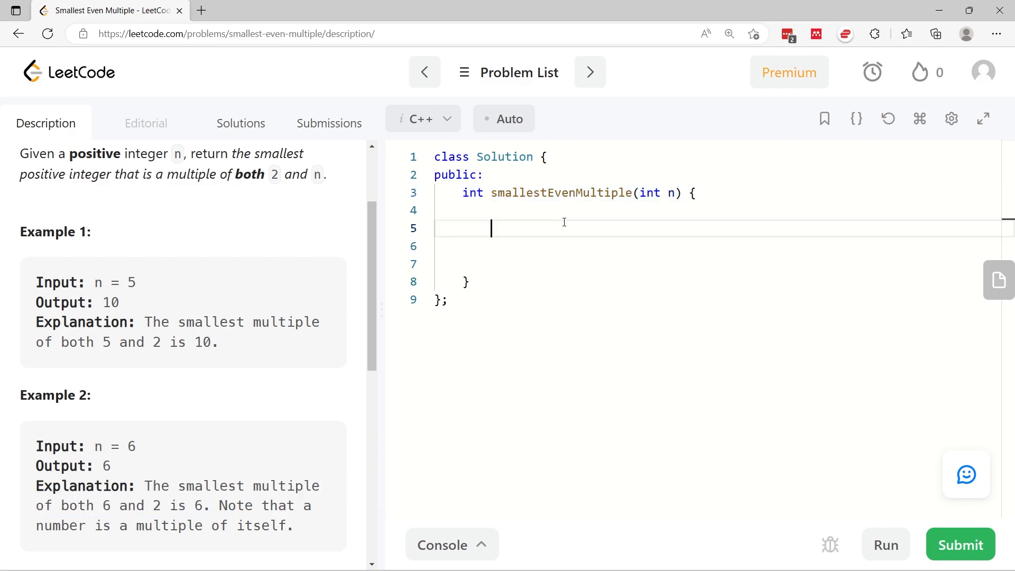
pyautogui.write('// E.g. n = 24, just return 24')
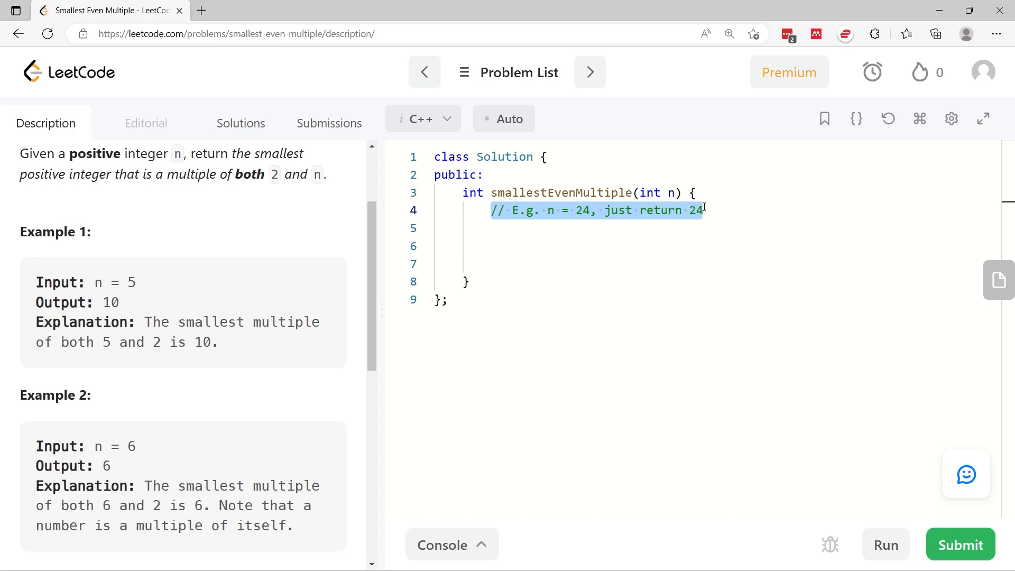
pyautogui.scroll(-3)
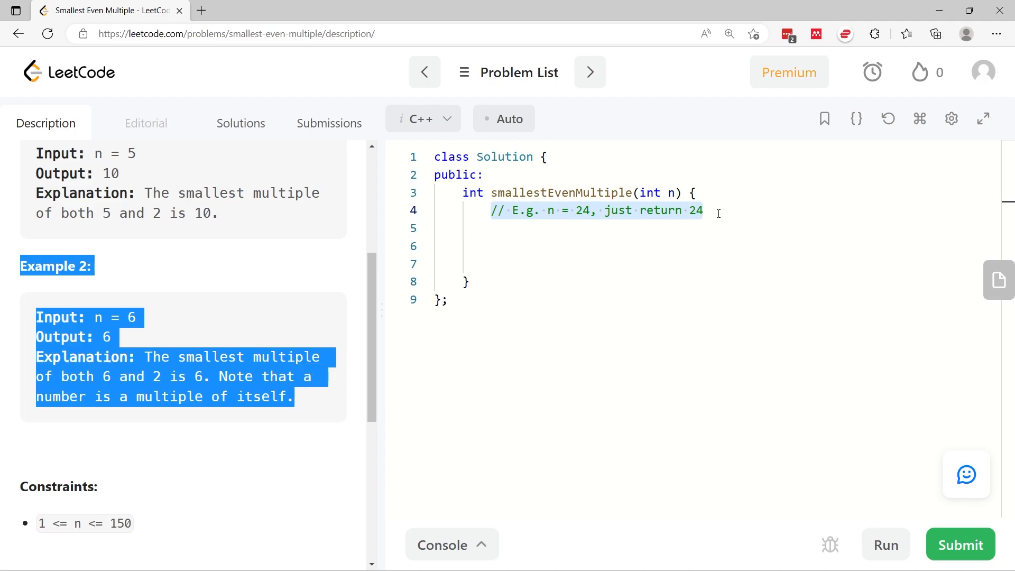
pyautogui.write('if (n % 2 == 0) return n;')
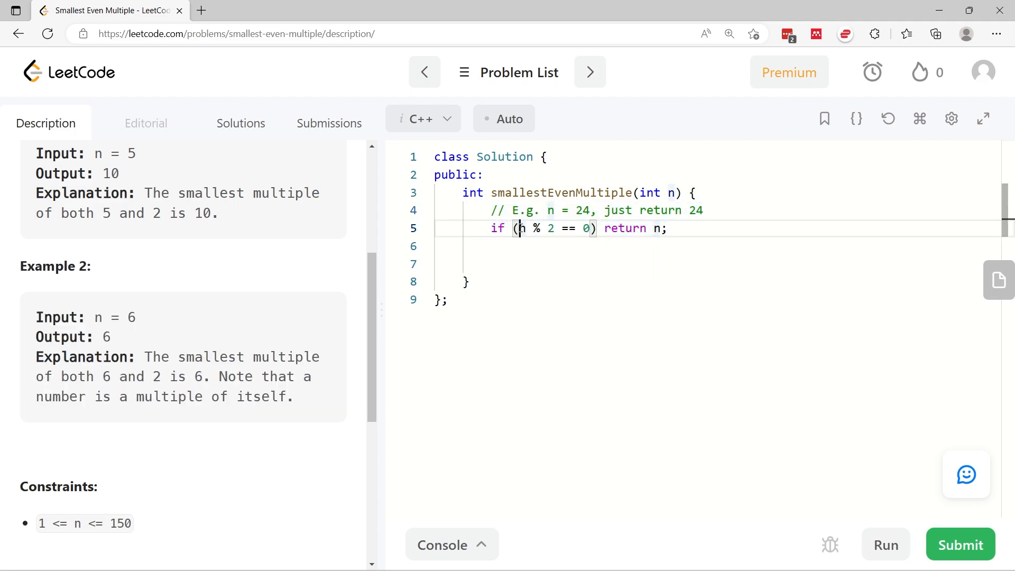
pyautogui.moveTo(517, 229); pyautogui.dragTo(555, 228)
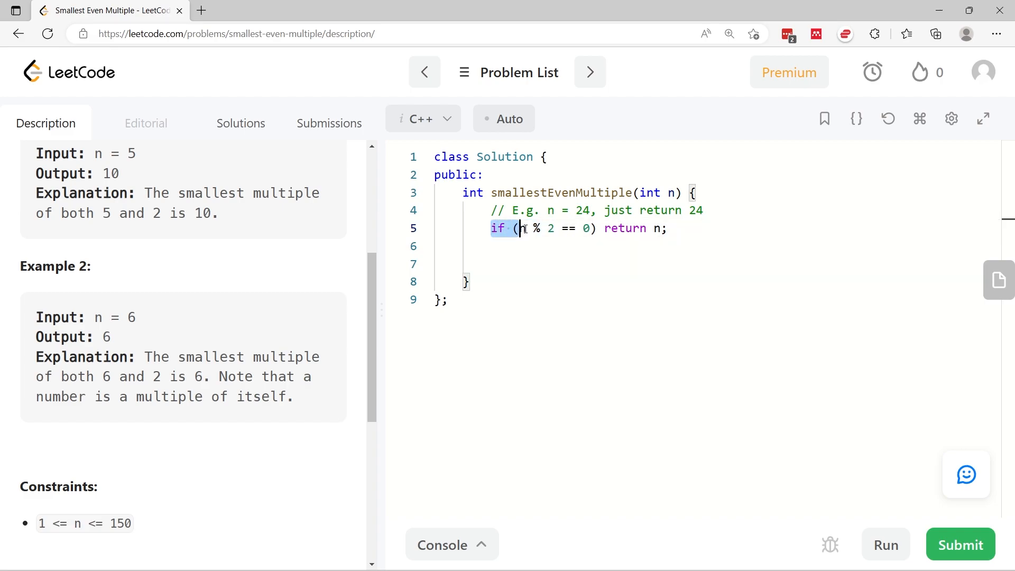
pyautogui.moveTo(520, 228); pyautogui.dragTo(667, 228)
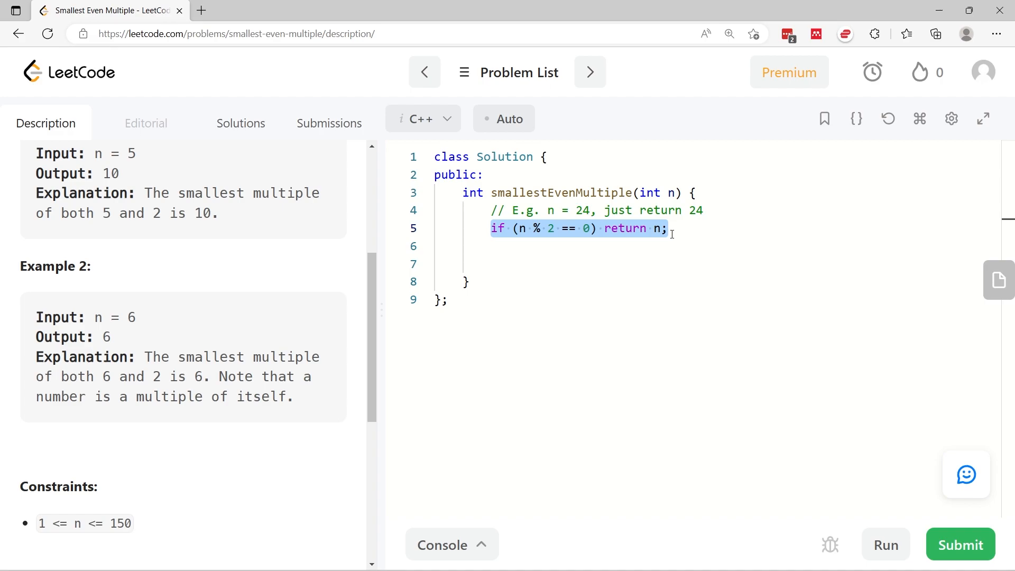
# Add the comment '// The next possible multiple is n * 2' and 'return n * 2;'.
pyautogui.write('// The next possible multiple is n * 2')
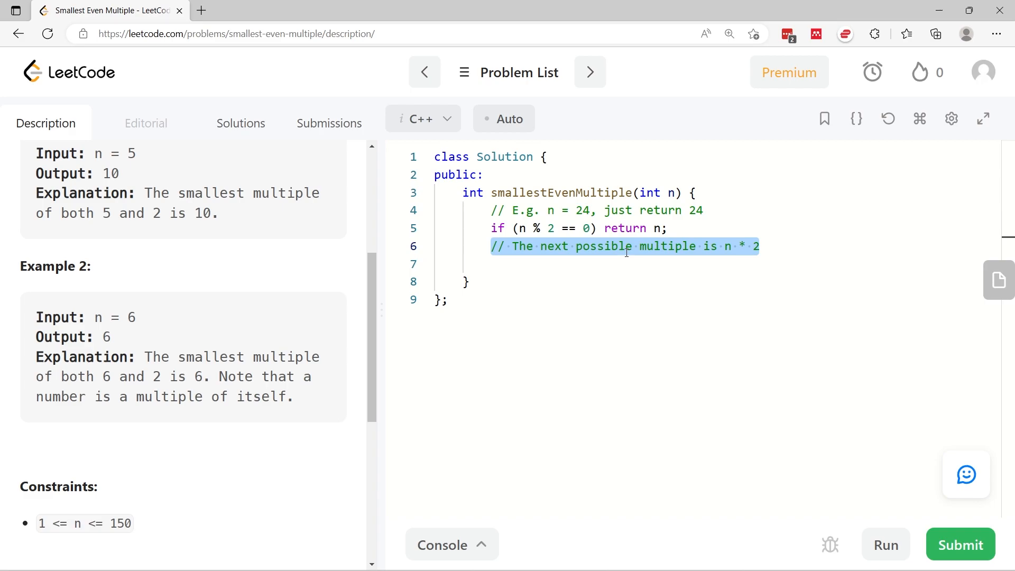
pyautogui.write('return n * 2;')
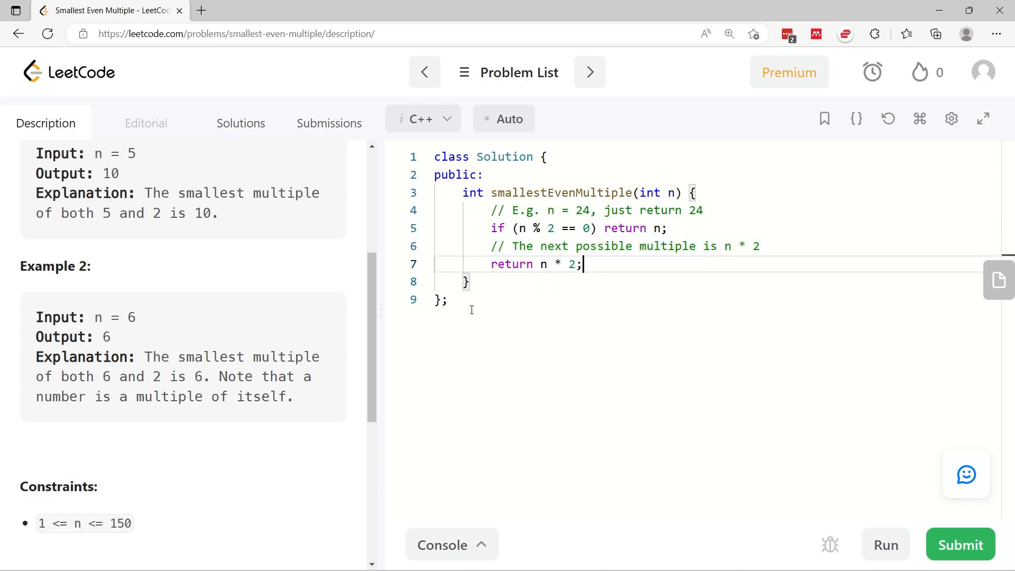
# Select the whole solution and submit it for judging.
pyautogui.press('ctrl+a')
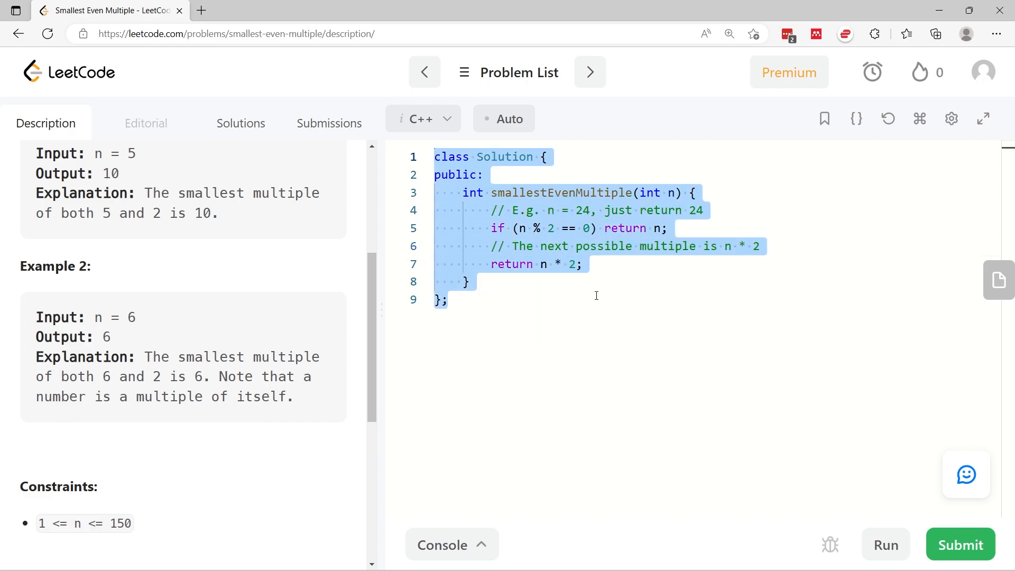
pyautogui.moveTo(585, 331)
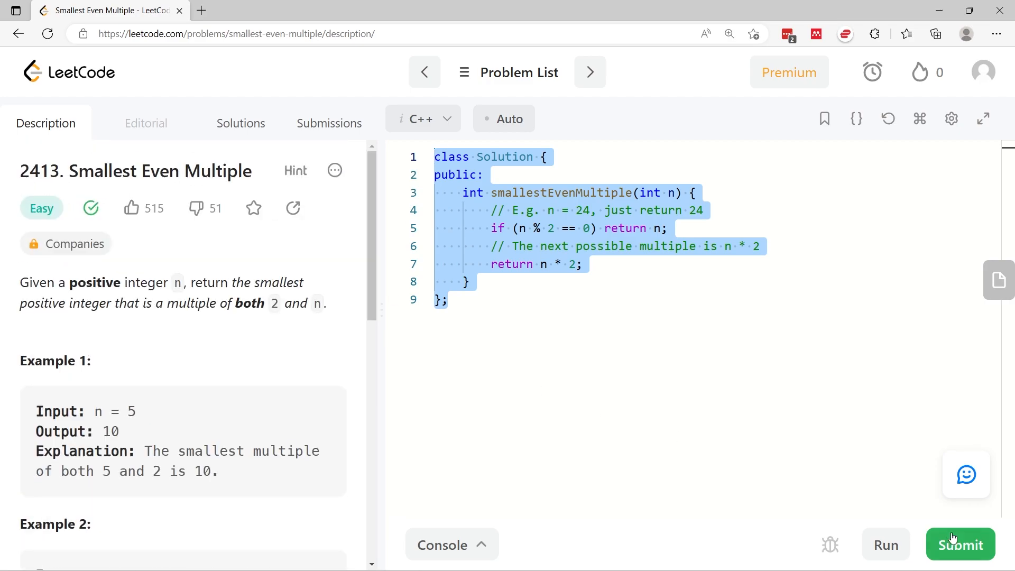
pyautogui.click(961, 543)
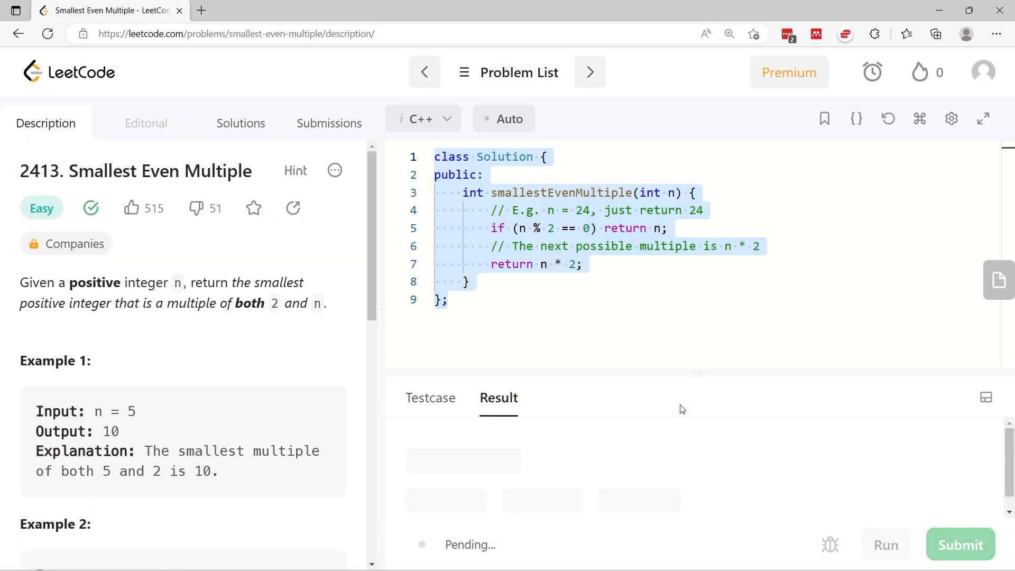
# View the Accepted result (0 ms, beats 100%) and return to the problem description.
pyautogui.click(960, 543)
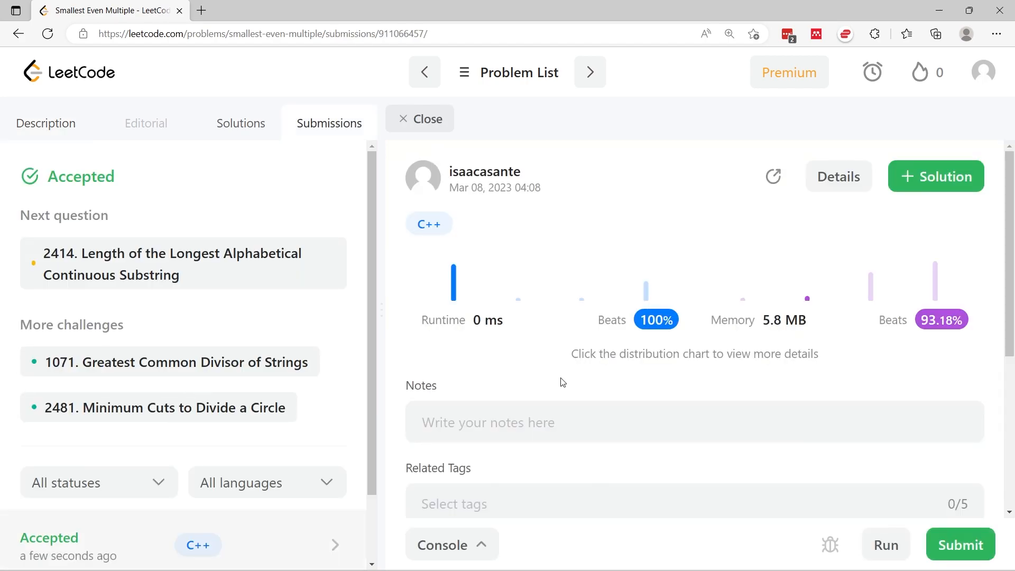
pyautogui.scroll(-3)
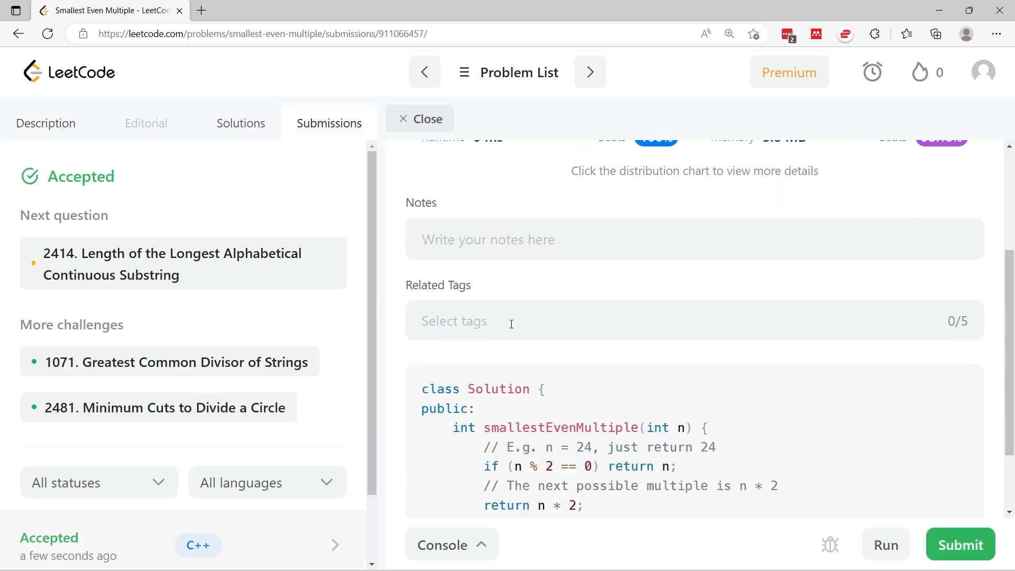
pyautogui.click(419, 118)
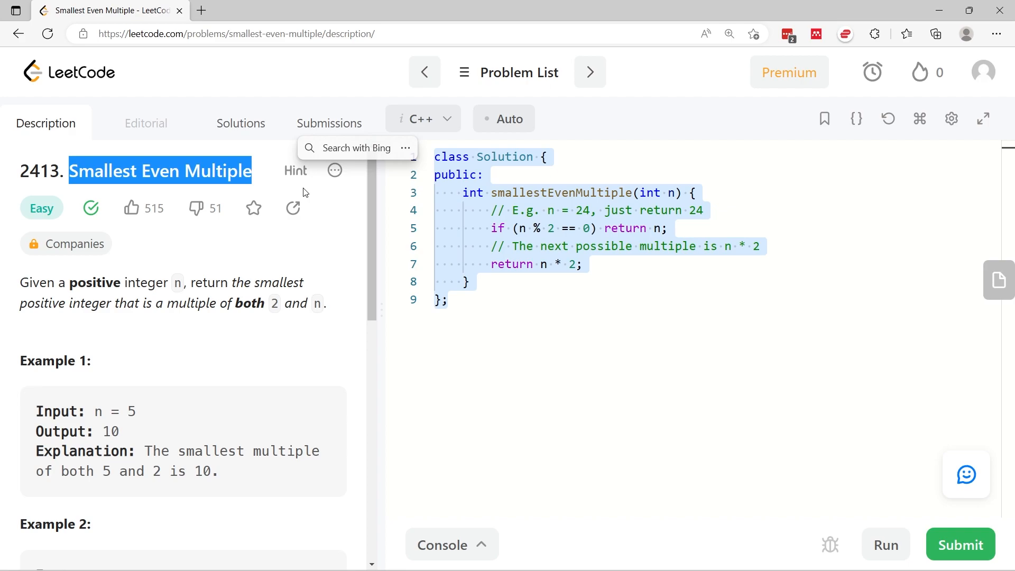